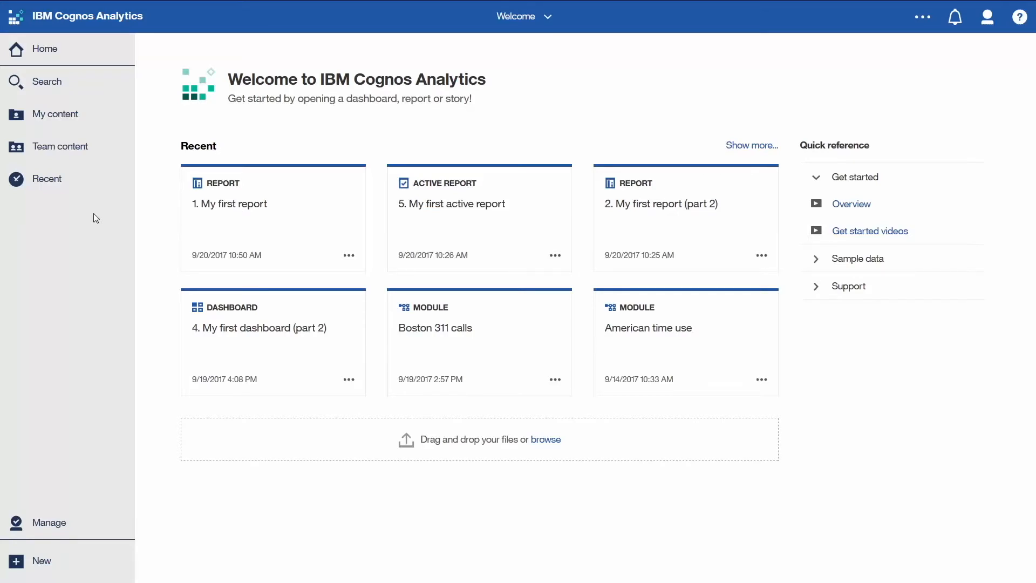
Step: Open '1. My first report' from Team content > Get started in edit mode
{"action": "left_click", "coordinate": [59, 146]}
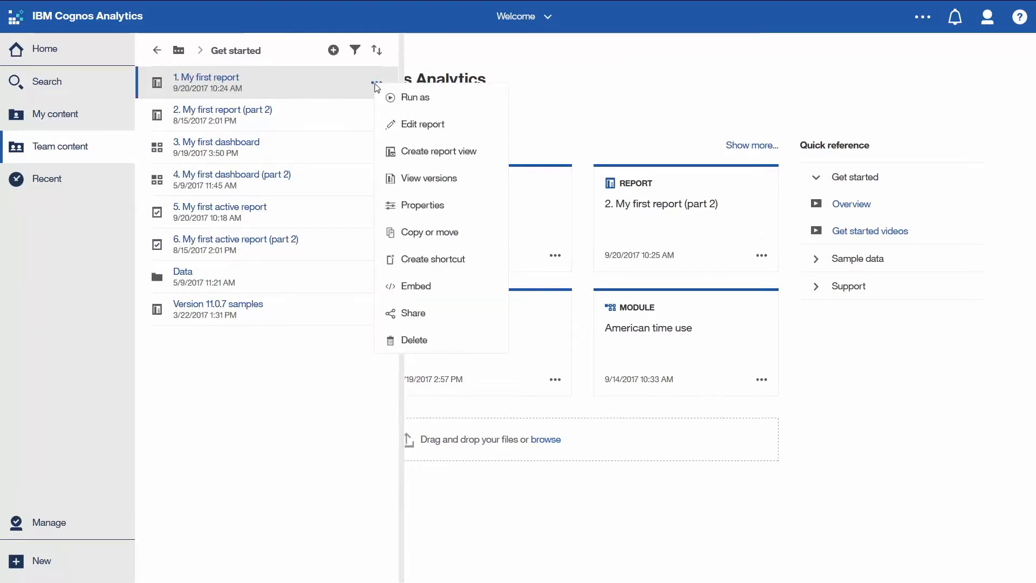
{"action": "left_click", "coordinate": [423, 125]}
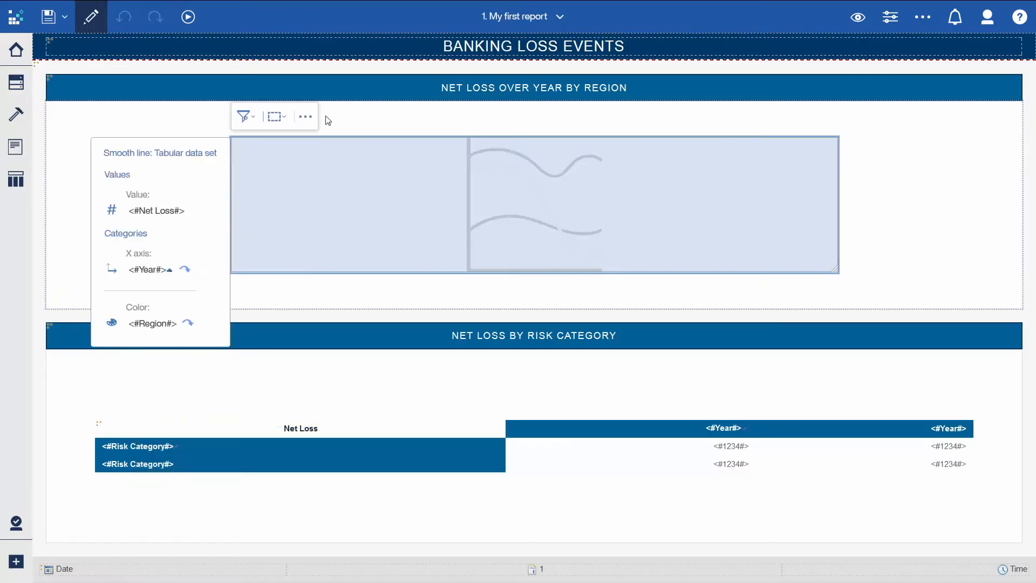
Step: Convert the Net Loss Over Year by Region line chart to a clustered column chart
{"action": "left_click", "coordinate": [304, 116]}
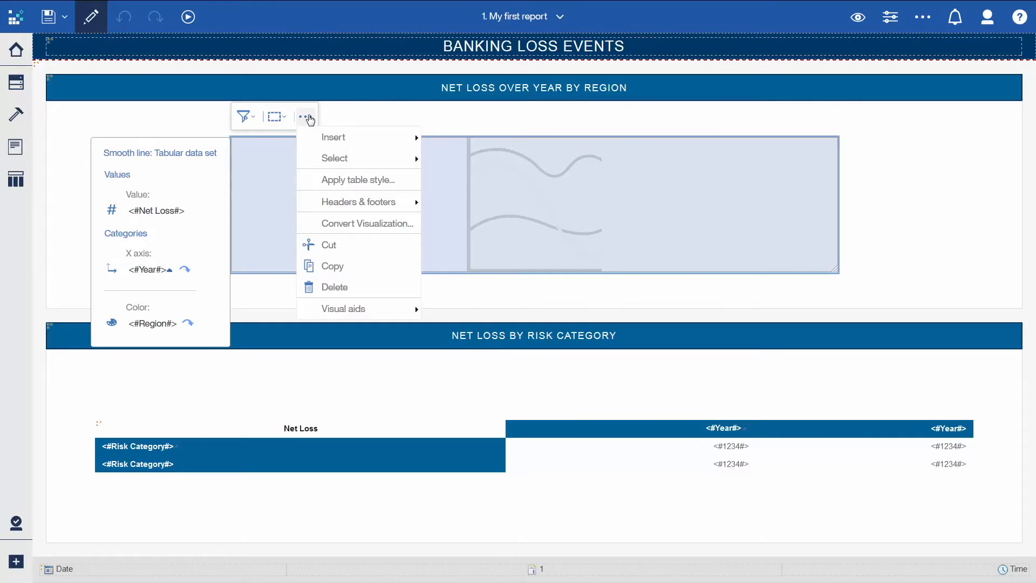
{"action": "left_click", "coordinate": [333, 230]}
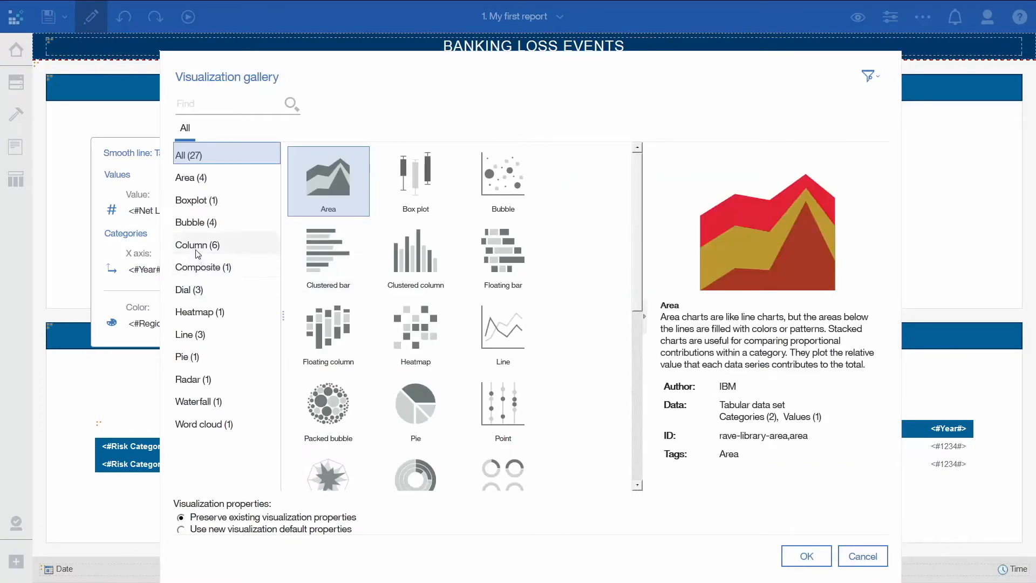
{"action": "left_click", "coordinate": [197, 244]}
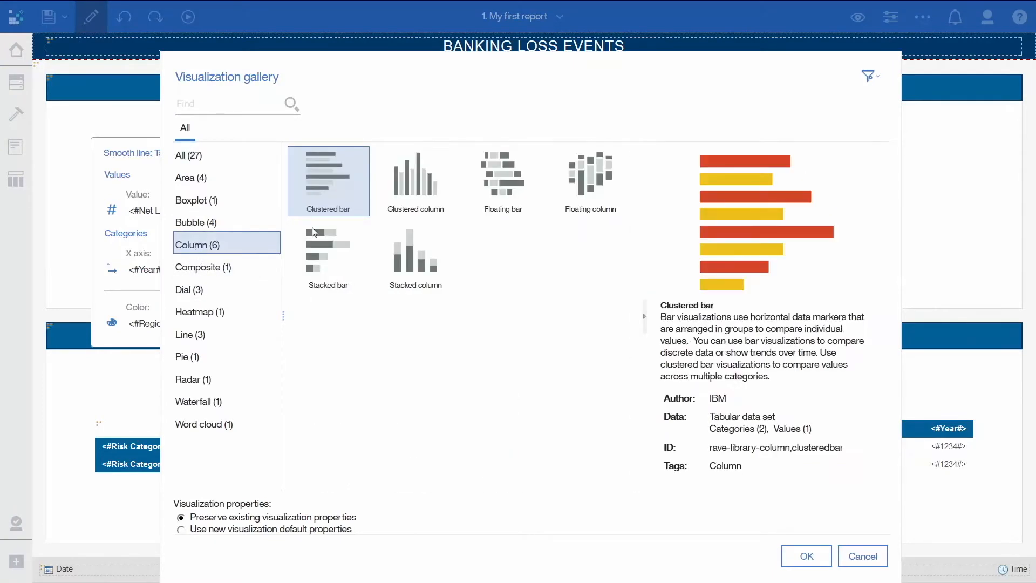
{"action": "left_click", "coordinate": [415, 180]}
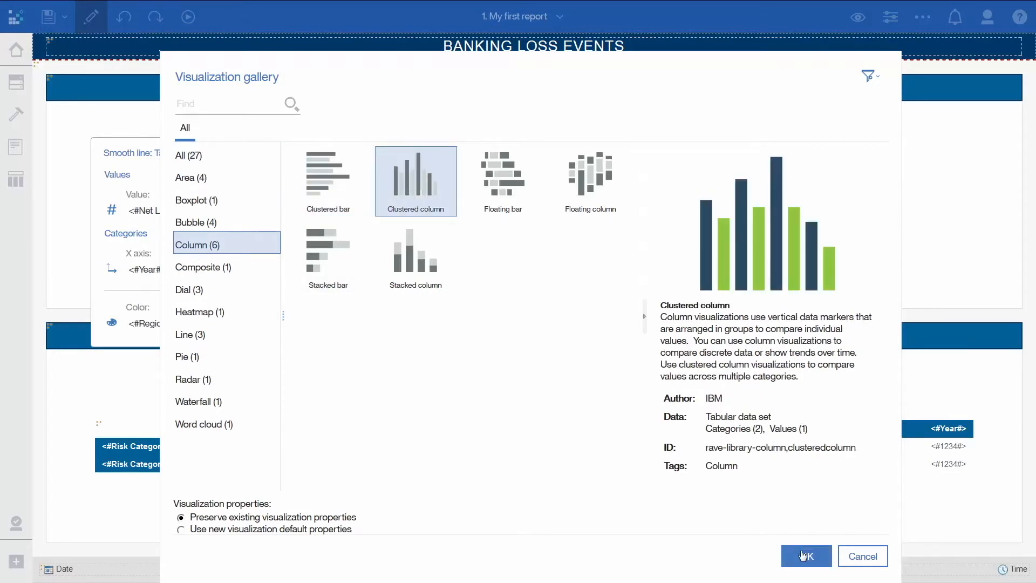
{"action": "left_click", "coordinate": [805, 555]}
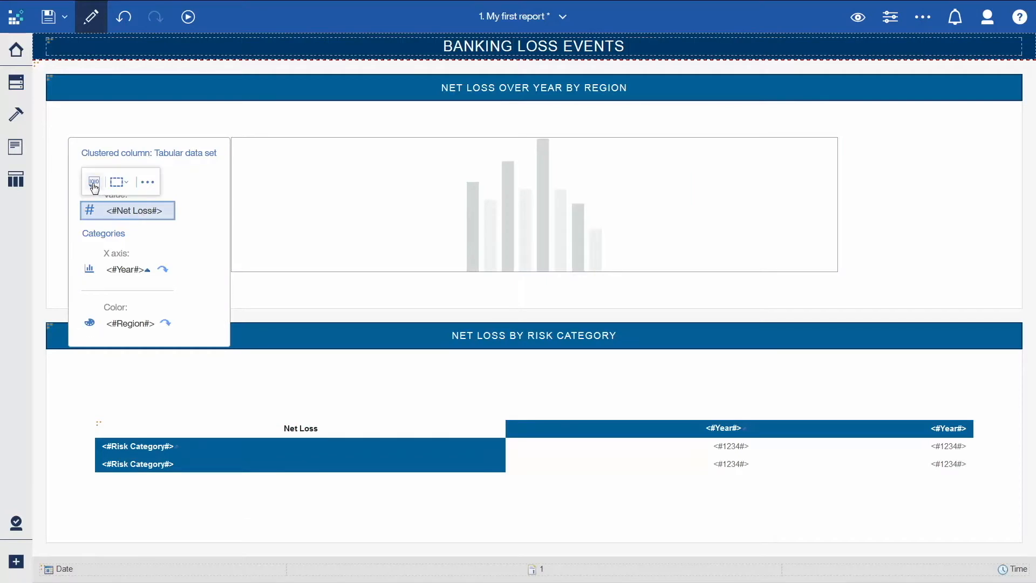
Step: Format chart Net Loss as Currency: symbol M at end, 0 decimals, scale -6
{"action": "left_click", "coordinate": [93, 181]}
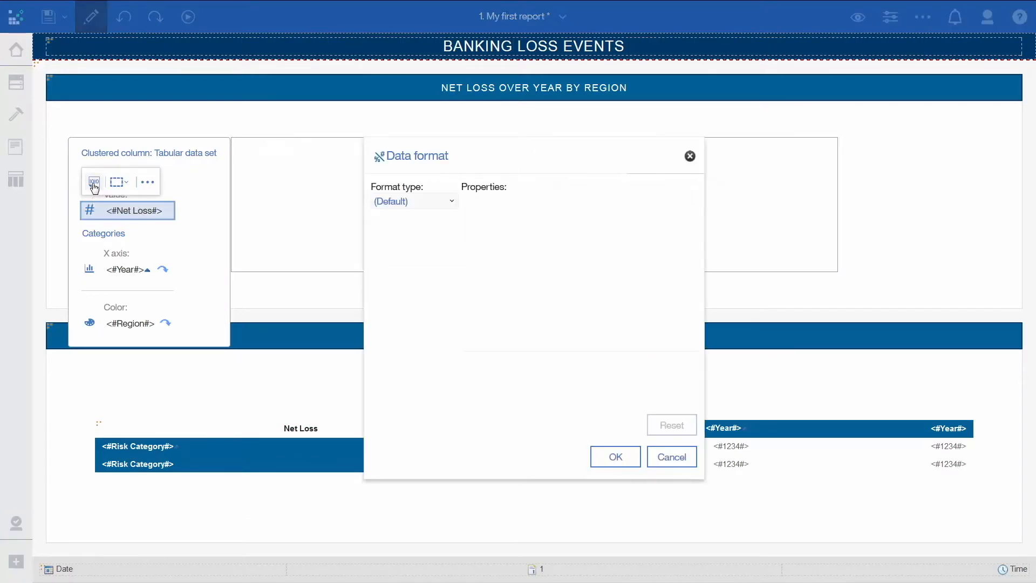
{"action": "left_click", "coordinate": [451, 201]}
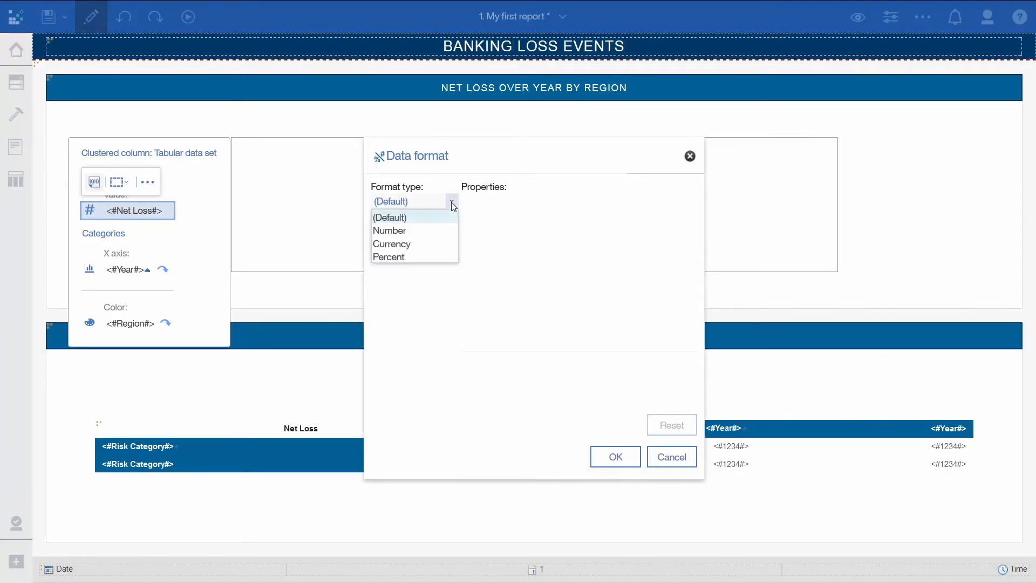
{"action": "left_click", "coordinate": [391, 244]}
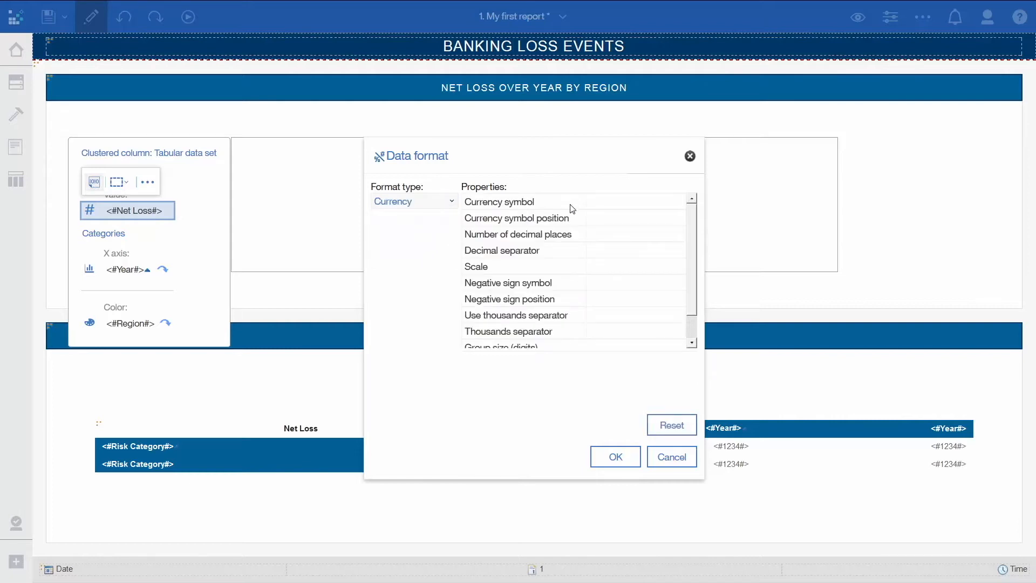
{"action": "left_click", "coordinate": [519, 201]}
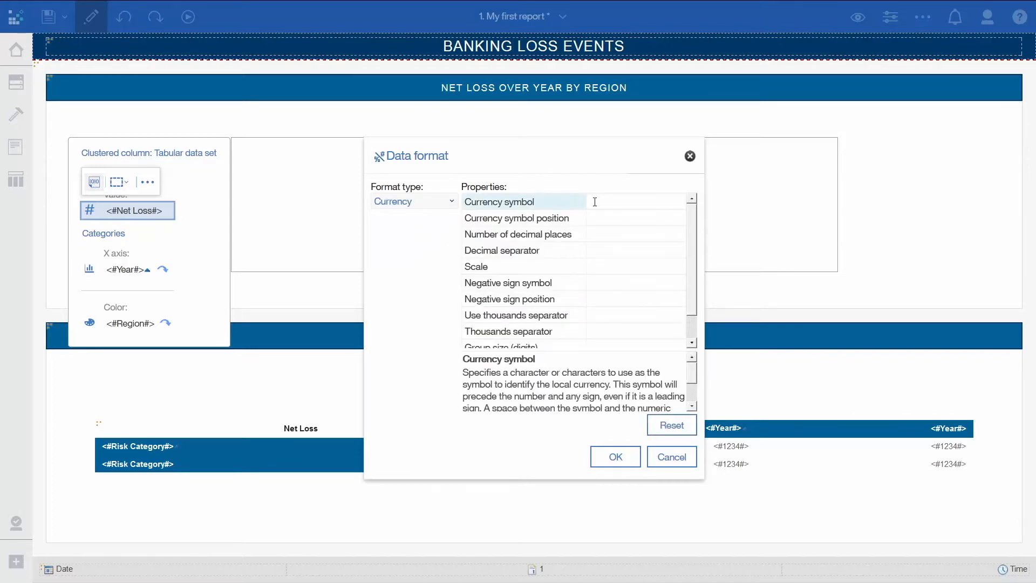
{"action": "type", "text": "M"}
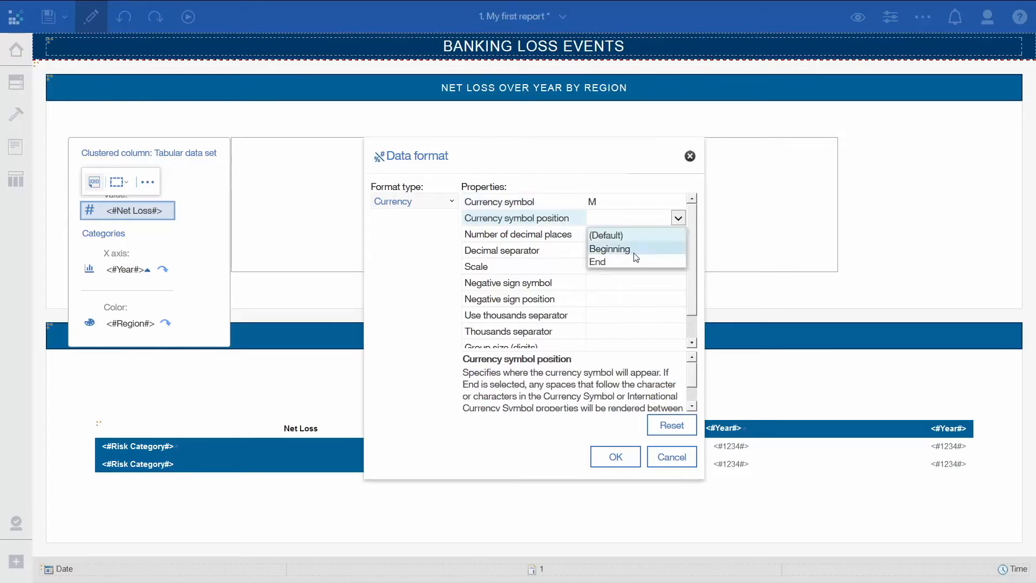
{"action": "left_click", "coordinate": [597, 262]}
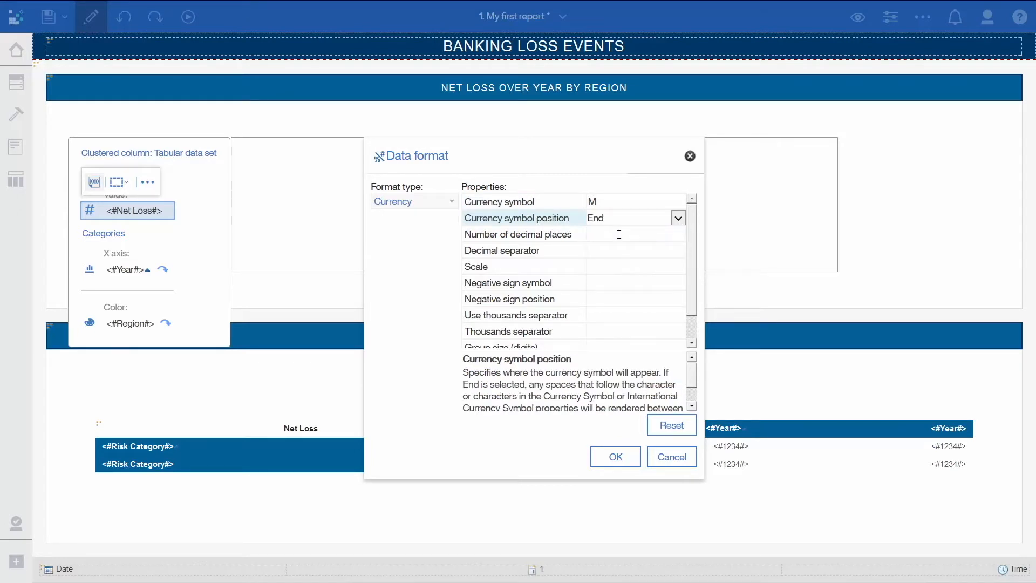
{"action": "left_click", "coordinate": [677, 233]}
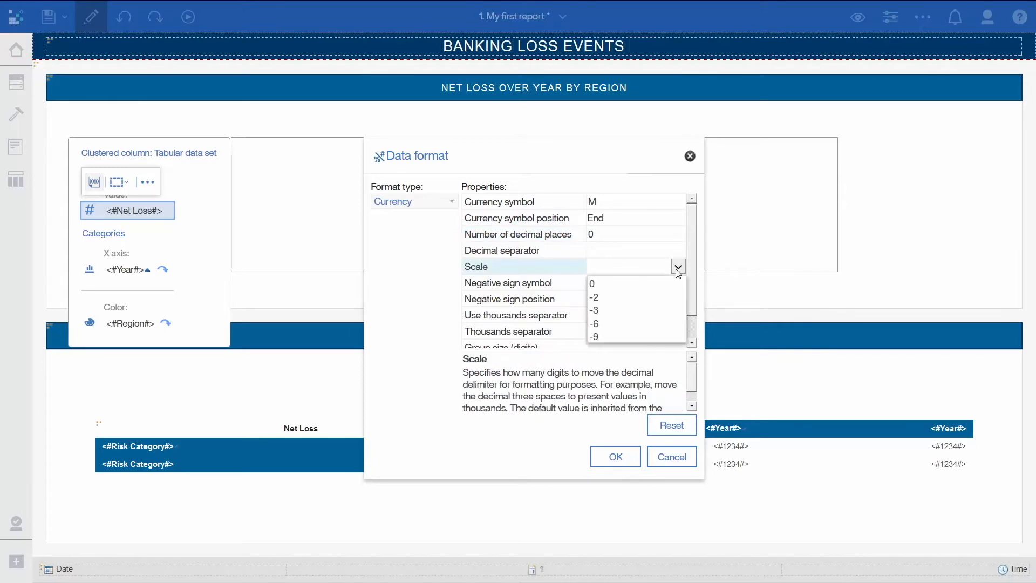
{"action": "left_click", "coordinate": [594, 324]}
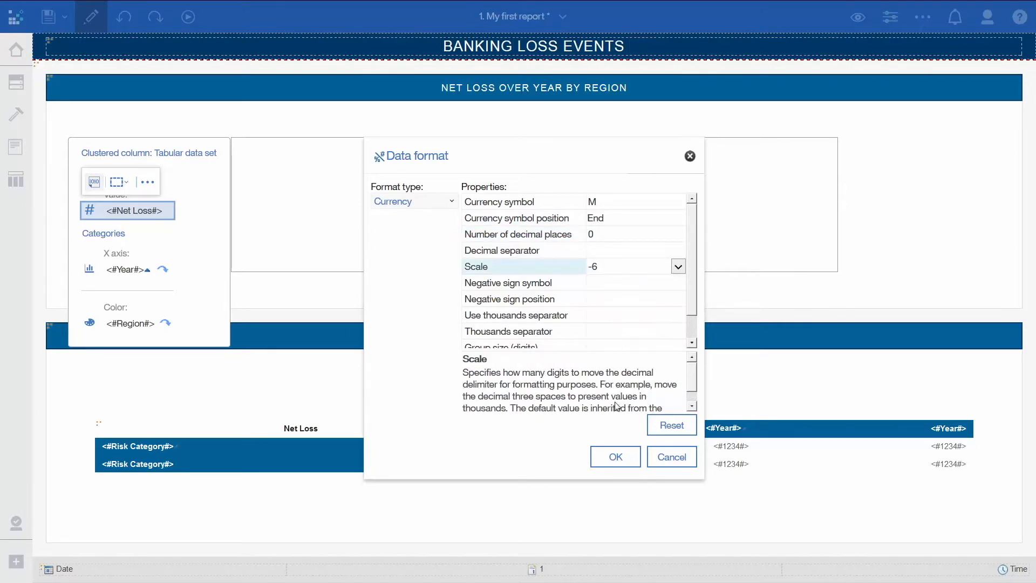
{"action": "left_click", "coordinate": [614, 457]}
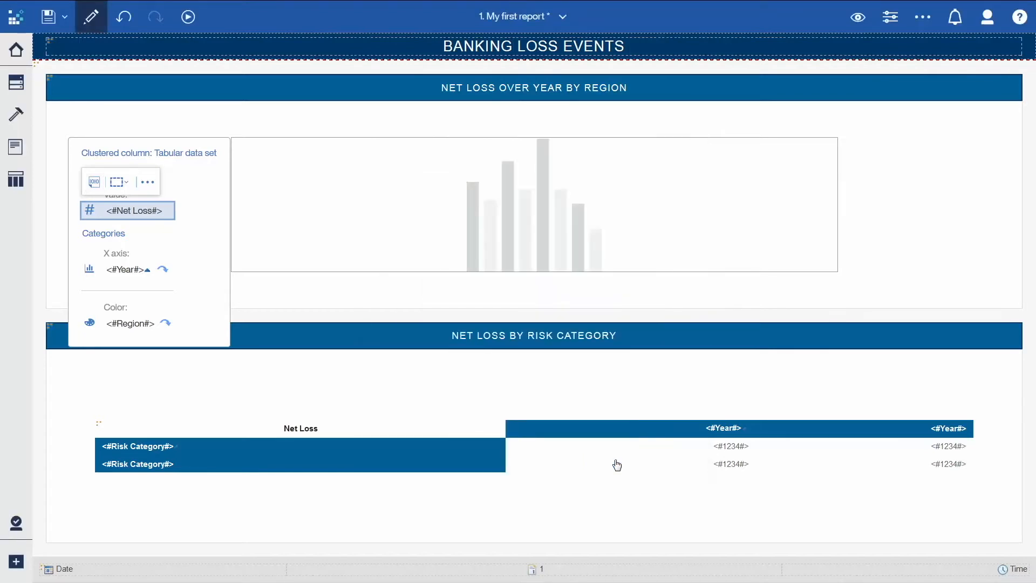
{"action": "mouse_move", "coordinate": [730, 448]}
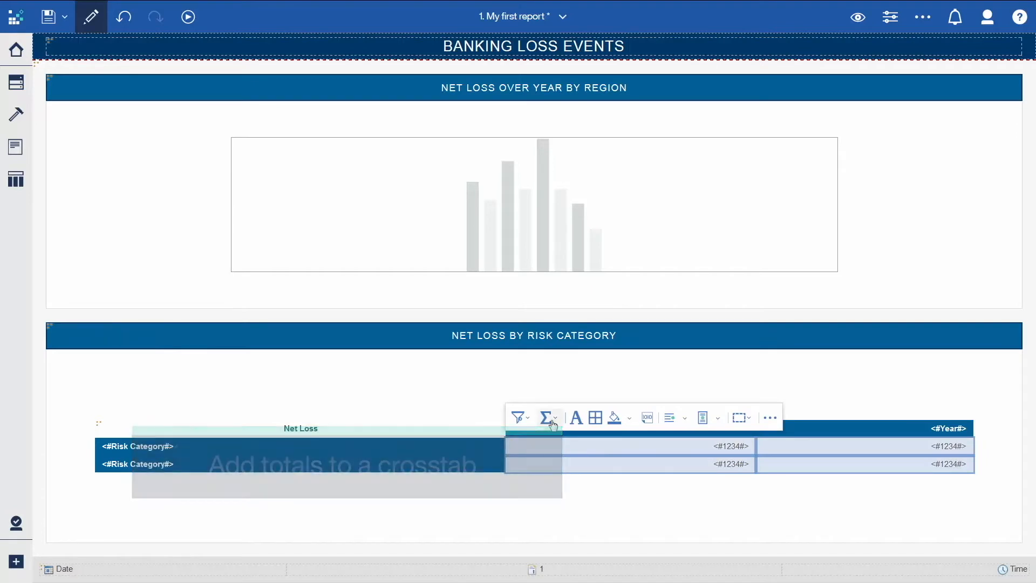
Step: Add Total summary rows and columns to the Net Loss by Risk Category crosstab
{"action": "left_click", "coordinate": [547, 417]}
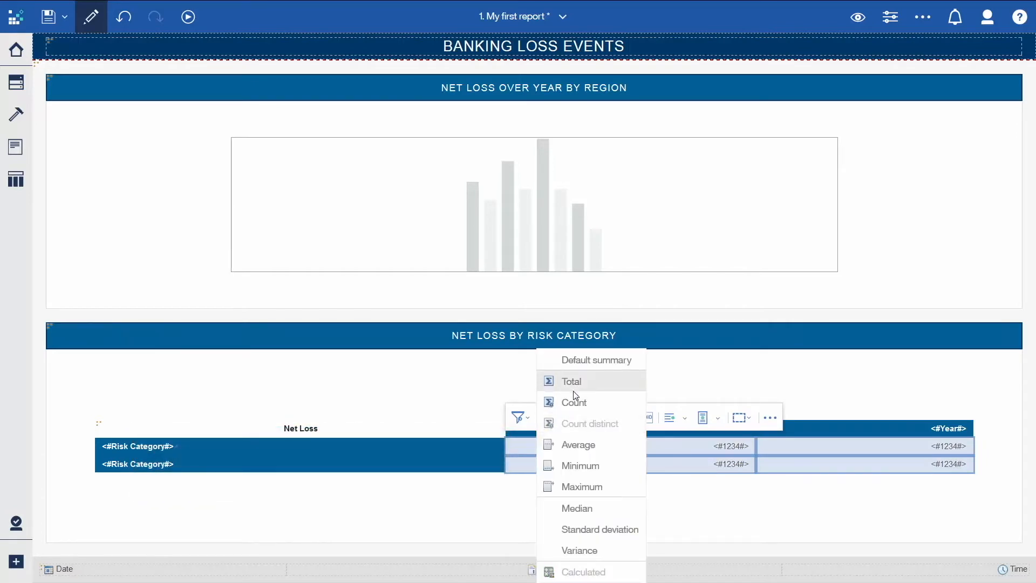
{"action": "left_click", "coordinate": [571, 382]}
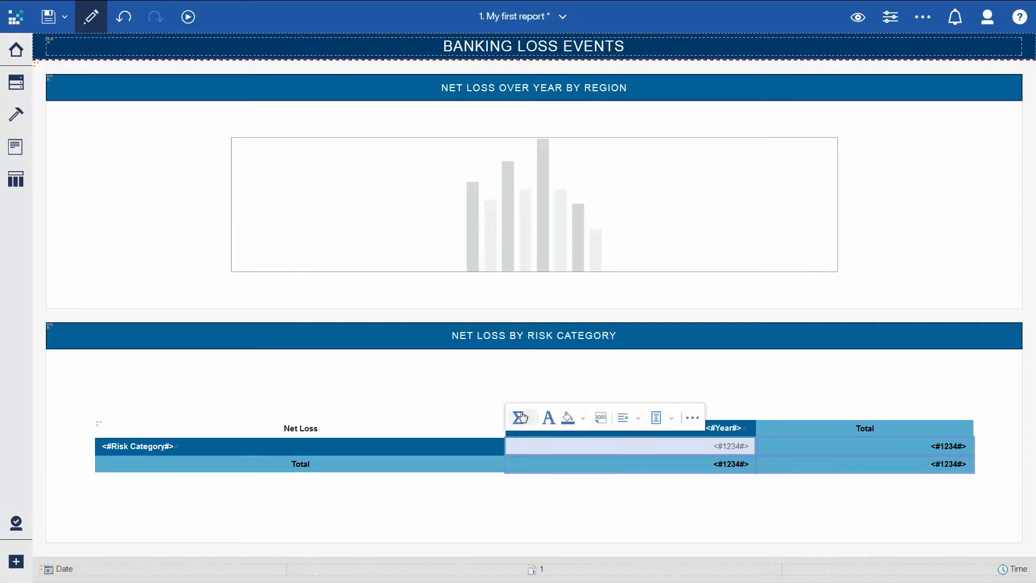
{"action": "mouse_move", "coordinate": [600, 417]}
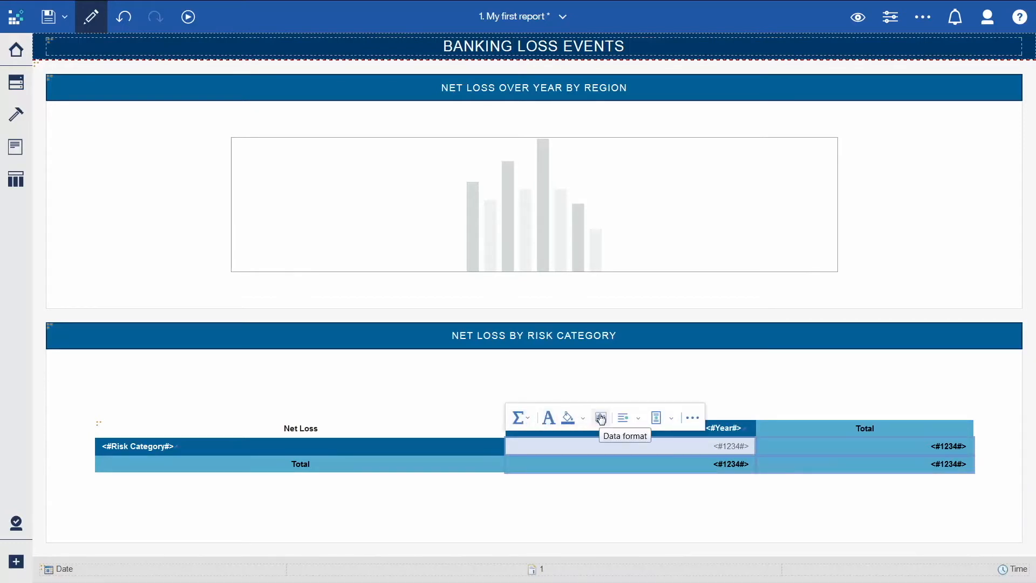
Step: Format crosstab Net Loss values as Currency with trailing M, no decimals, scale -6
{"action": "left_click", "coordinate": [600, 417]}
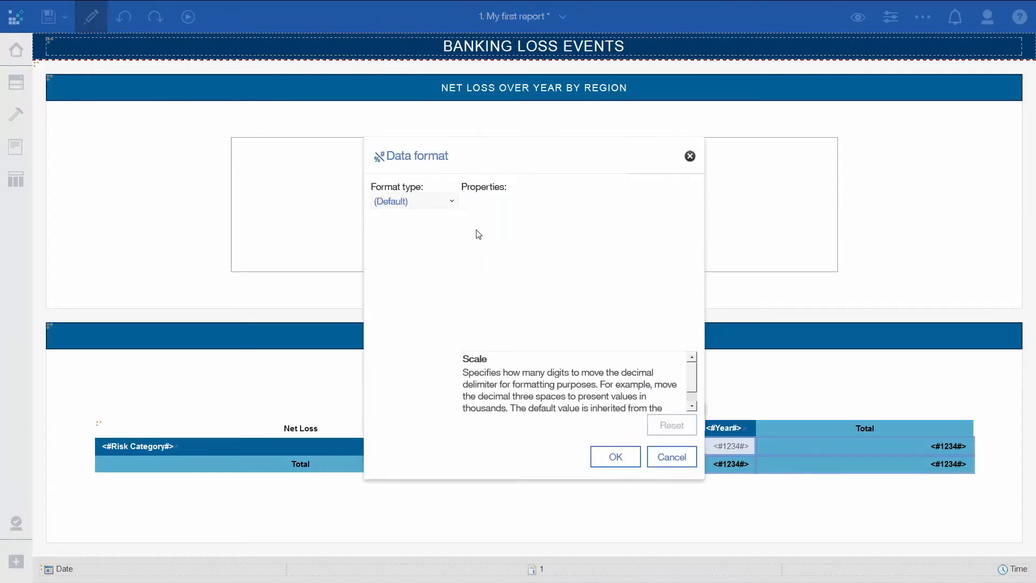
{"action": "left_click", "coordinate": [413, 201]}
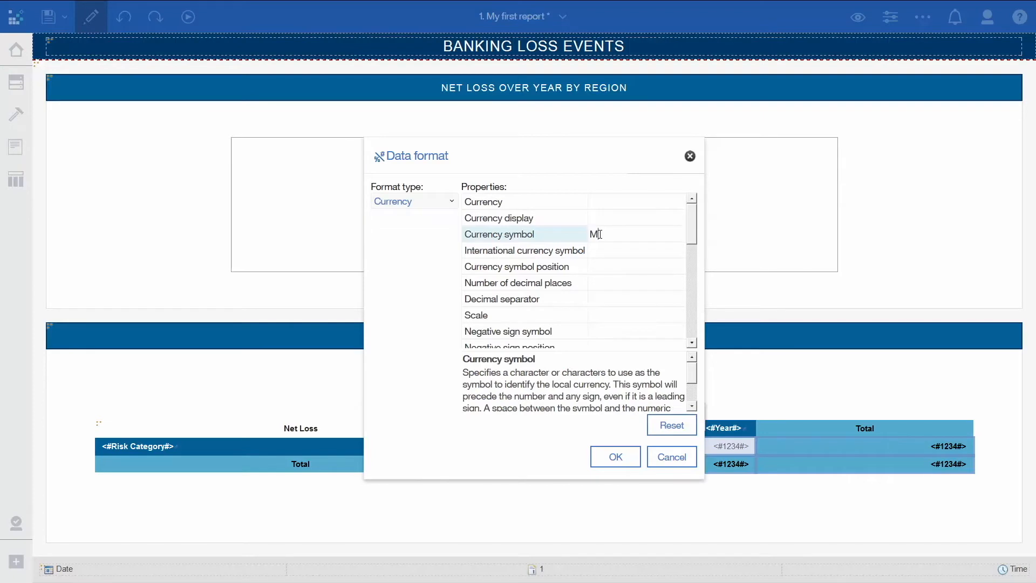
{"action": "left_click", "coordinate": [519, 266]}
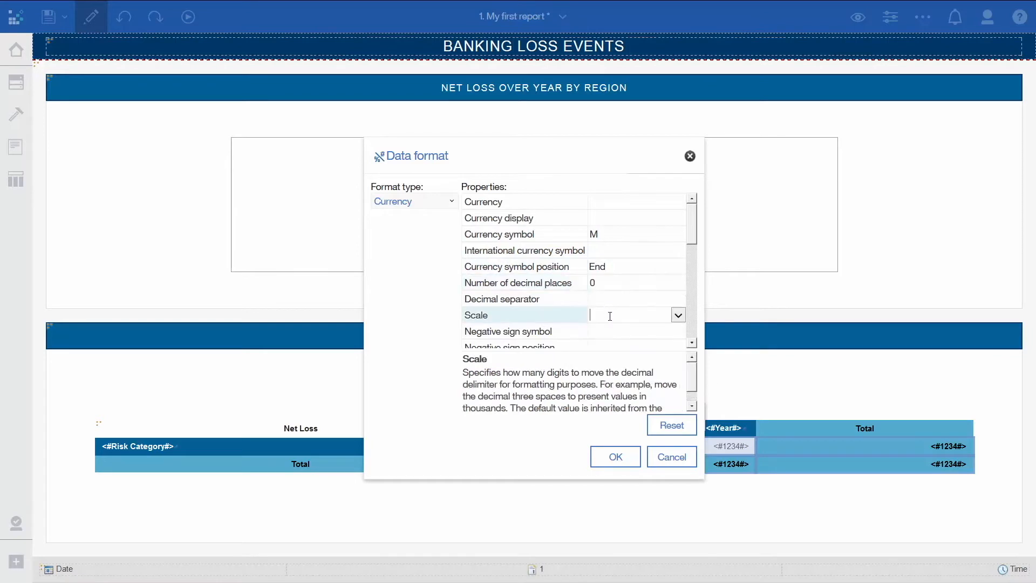
{"action": "left_click", "coordinate": [678, 315]}
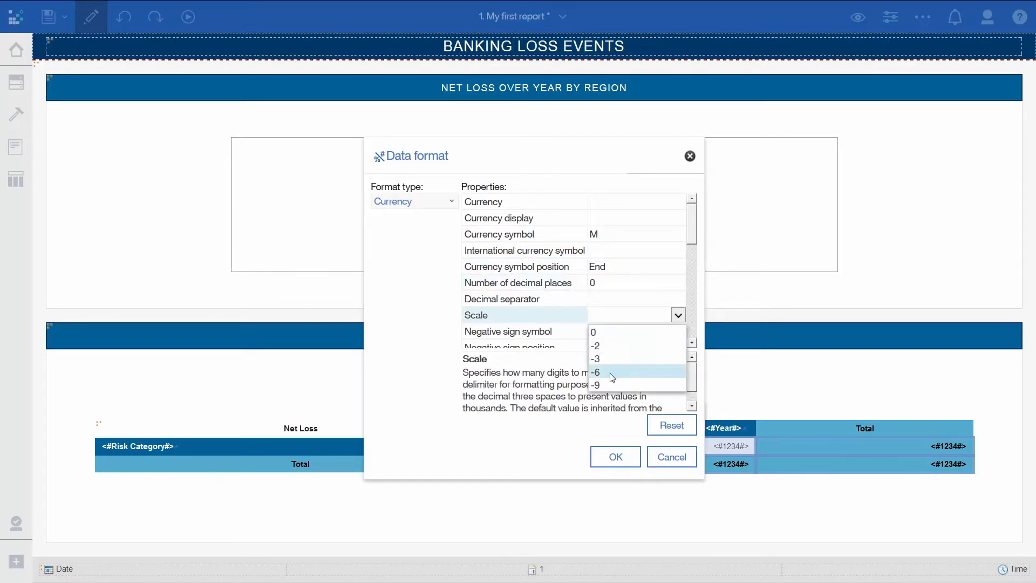
{"action": "left_click", "coordinate": [614, 457]}
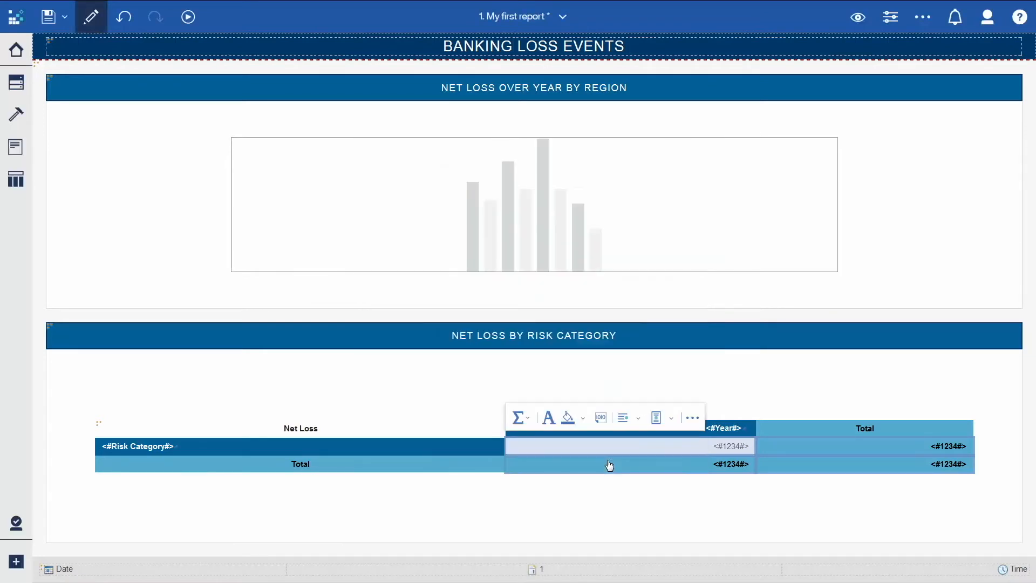
{"action": "mouse_move", "coordinate": [831, 441]}
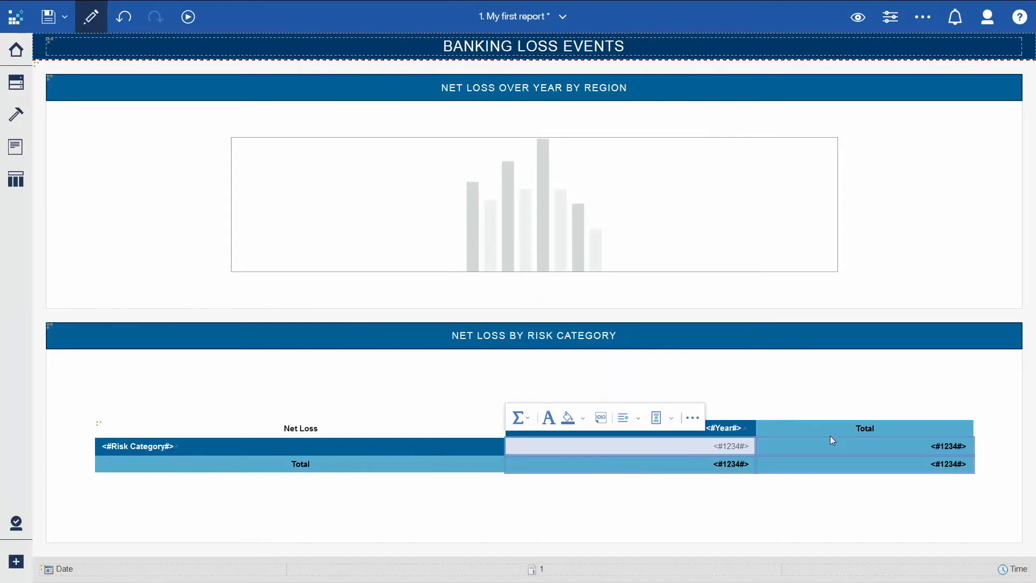
Step: Right-align the crosstab's Total column heading and left-align its Total row label
{"action": "left_click", "coordinate": [864, 428]}
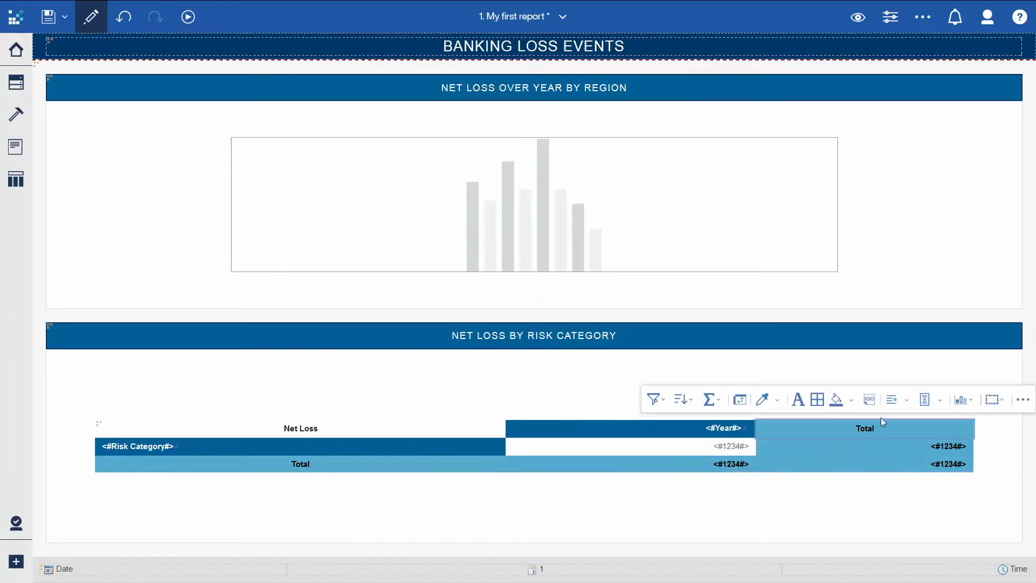
{"action": "left_click", "coordinate": [891, 400]}
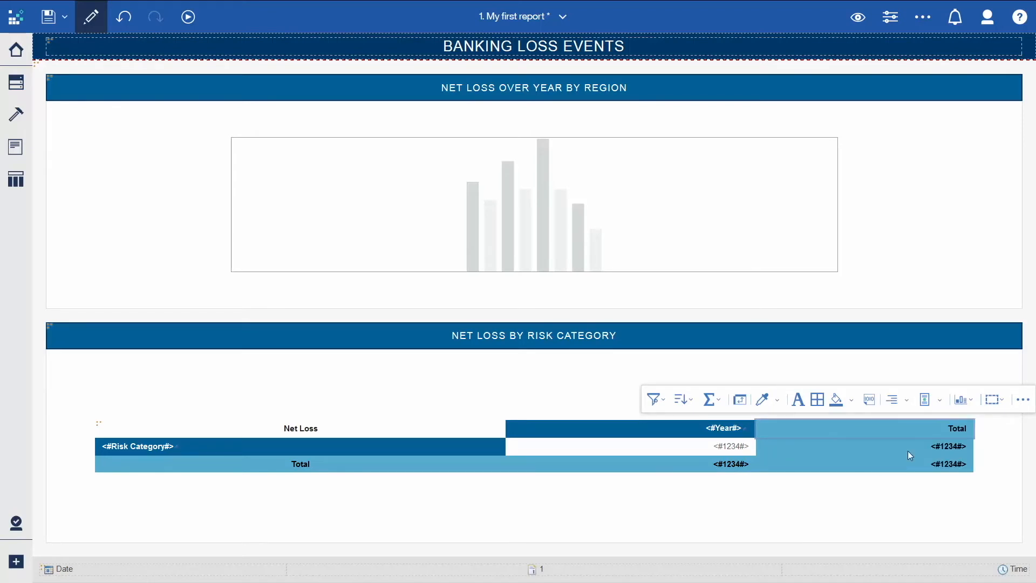
{"action": "left_click", "coordinate": [300, 463]}
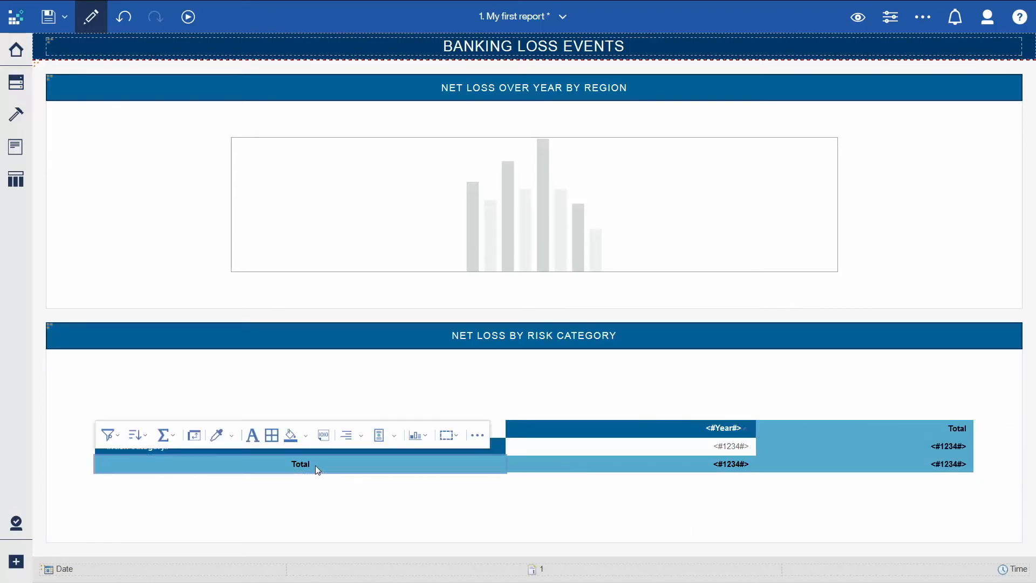
{"action": "left_click", "coordinate": [362, 435]}
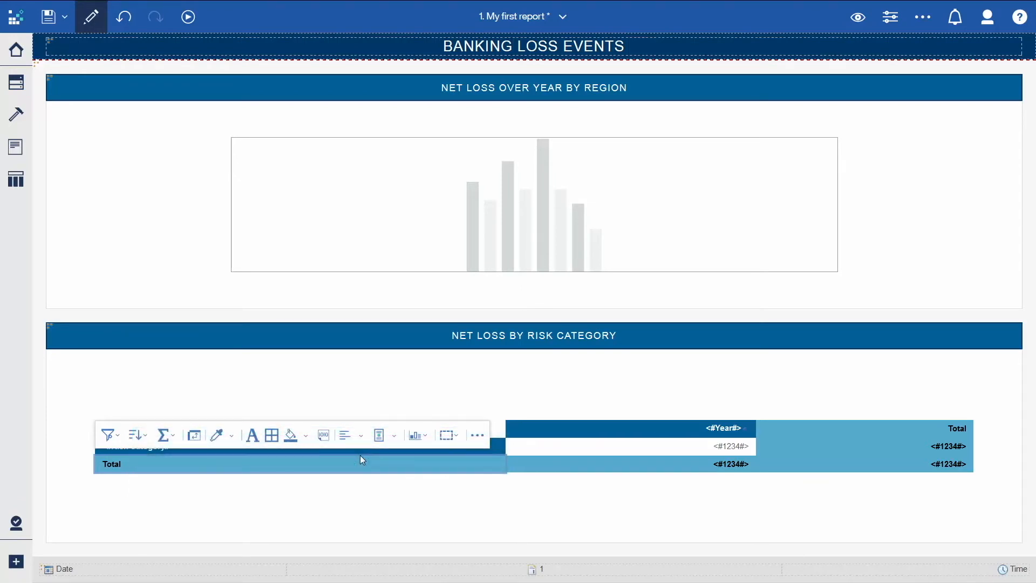
{"action": "mouse_move", "coordinate": [443, 464]}
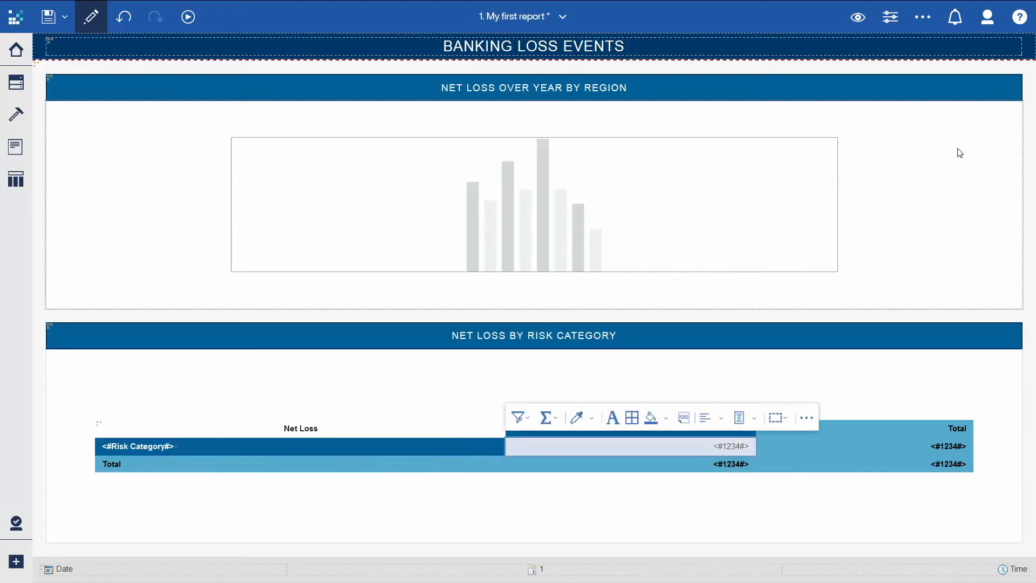
Step: Create a new numeric-range conditional style on Net Loss for the crosstab values
{"action": "left_click", "coordinate": [890, 17]}
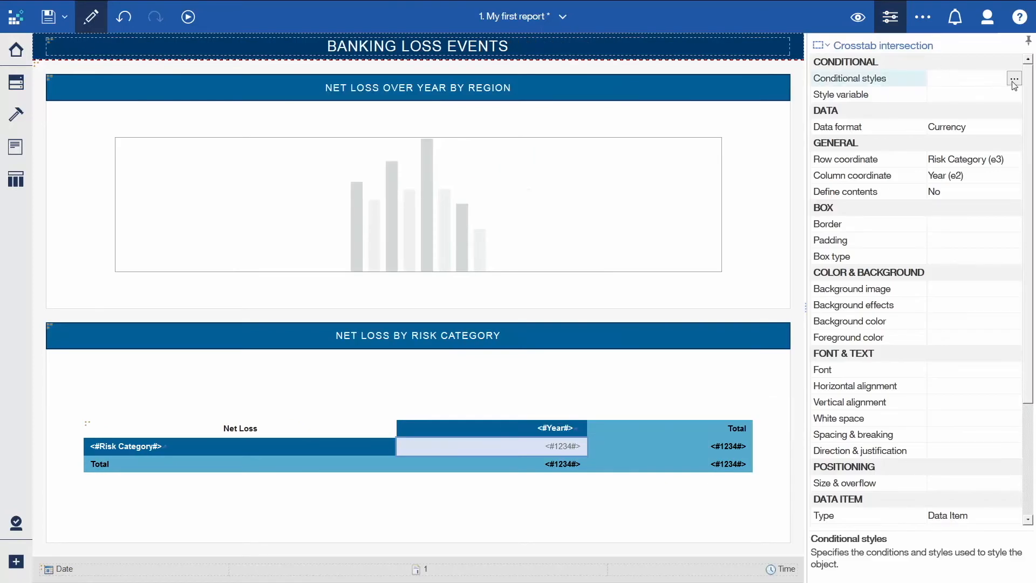
{"action": "left_click", "coordinate": [1014, 78]}
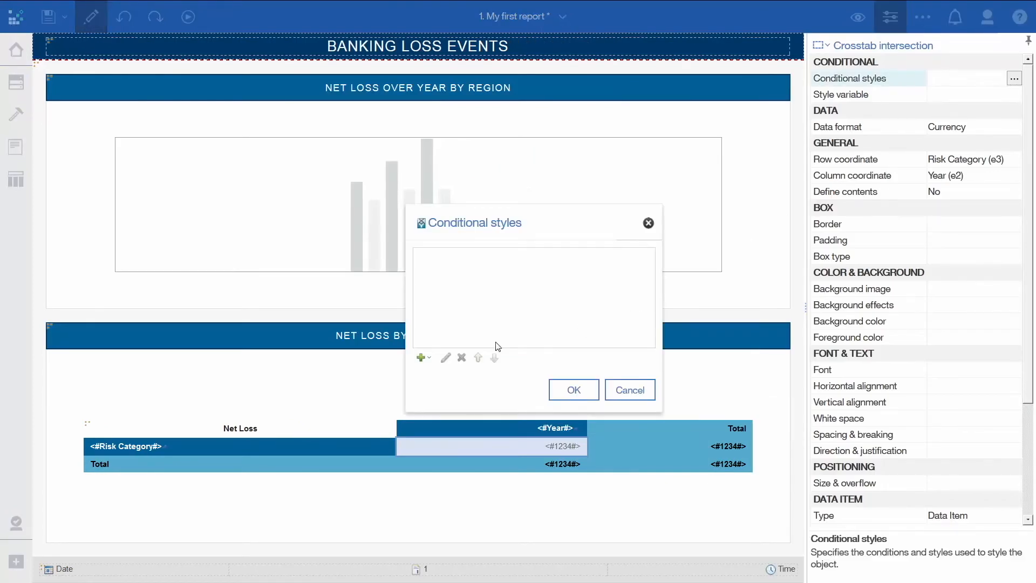
{"action": "left_click", "coordinate": [420, 358]}
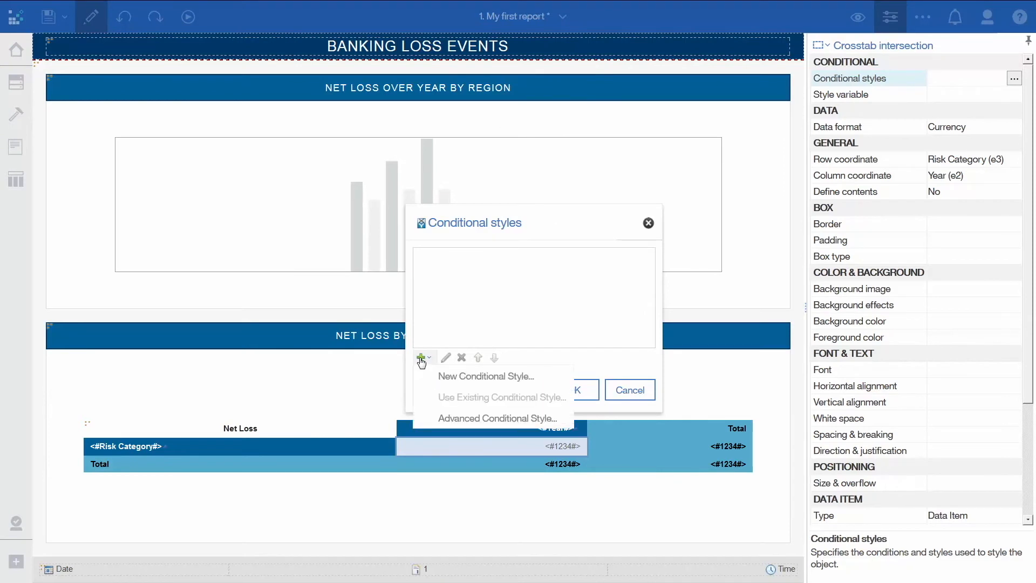
{"action": "left_click", "coordinate": [485, 376]}
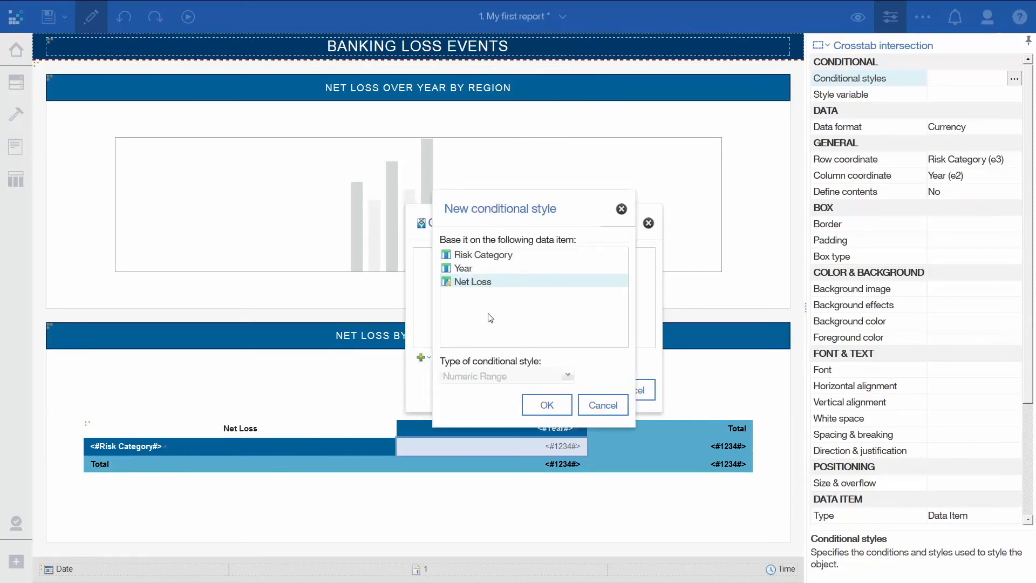
{"action": "mouse_move", "coordinate": [520, 342]}
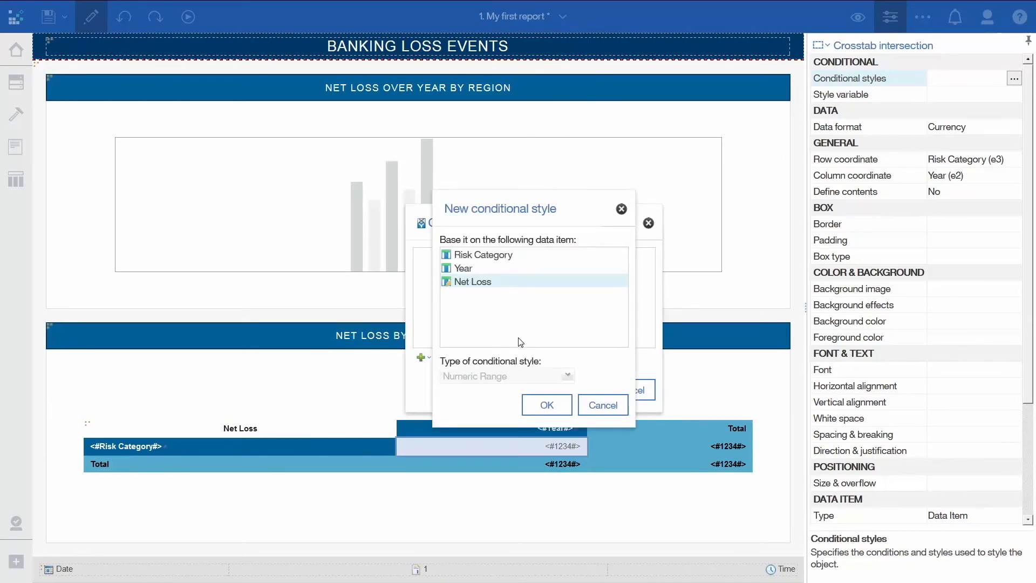
{"action": "left_click", "coordinate": [545, 404]}
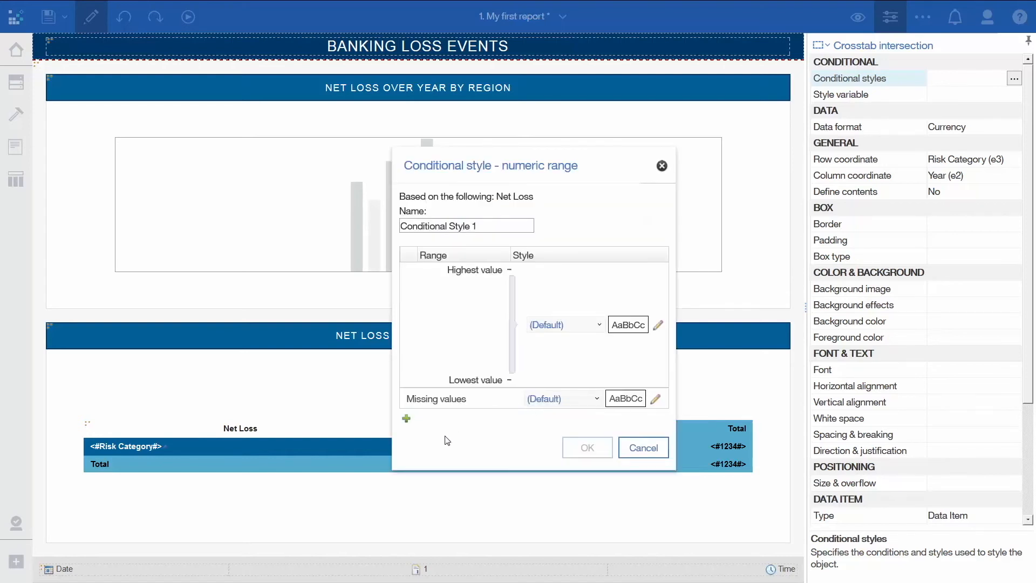
Step: Add a 15,000,000 threshold styling higher Net Loss values as red Poor, and apply it
{"action": "left_click", "coordinate": [406, 418]}
{"action": "type", "text": "15000000"}
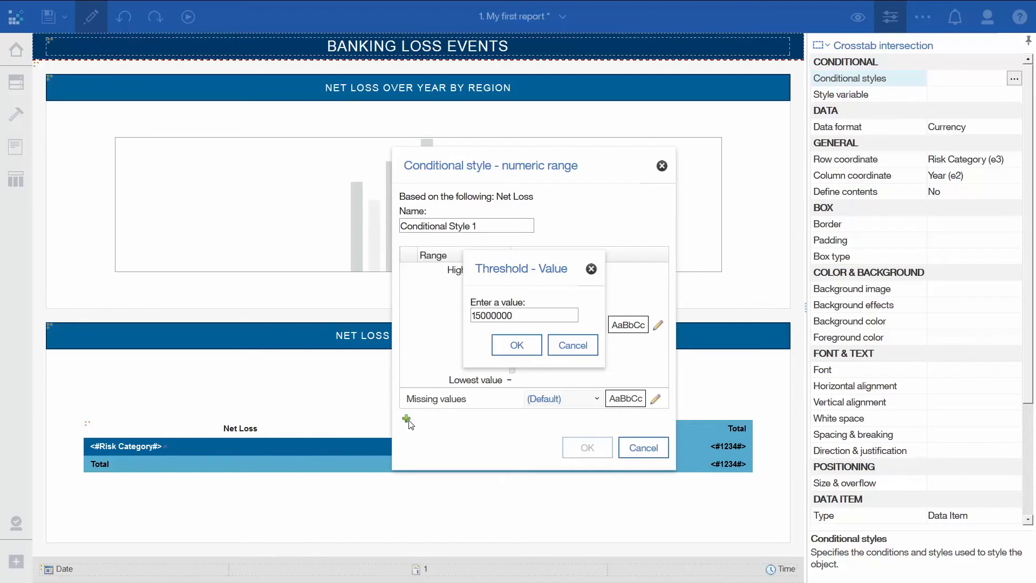
{"action": "left_click", "coordinate": [516, 345]}
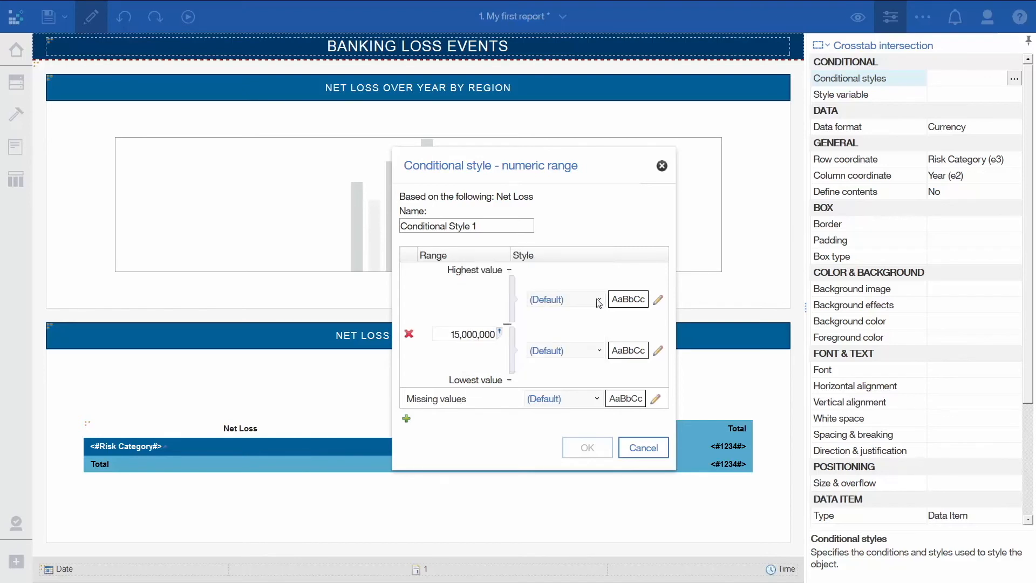
{"action": "left_click", "coordinate": [598, 298]}
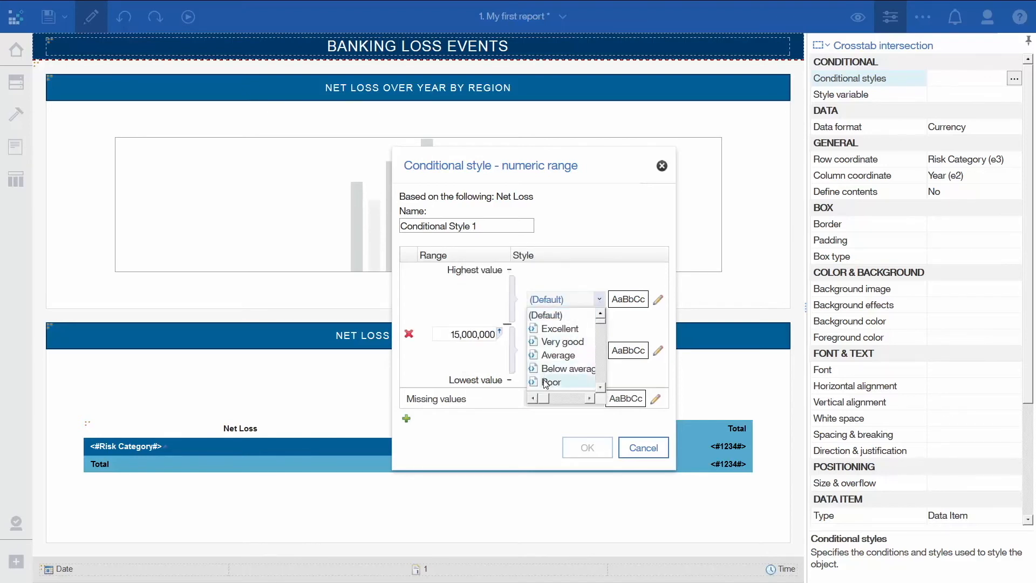
{"action": "left_click", "coordinate": [551, 382]}
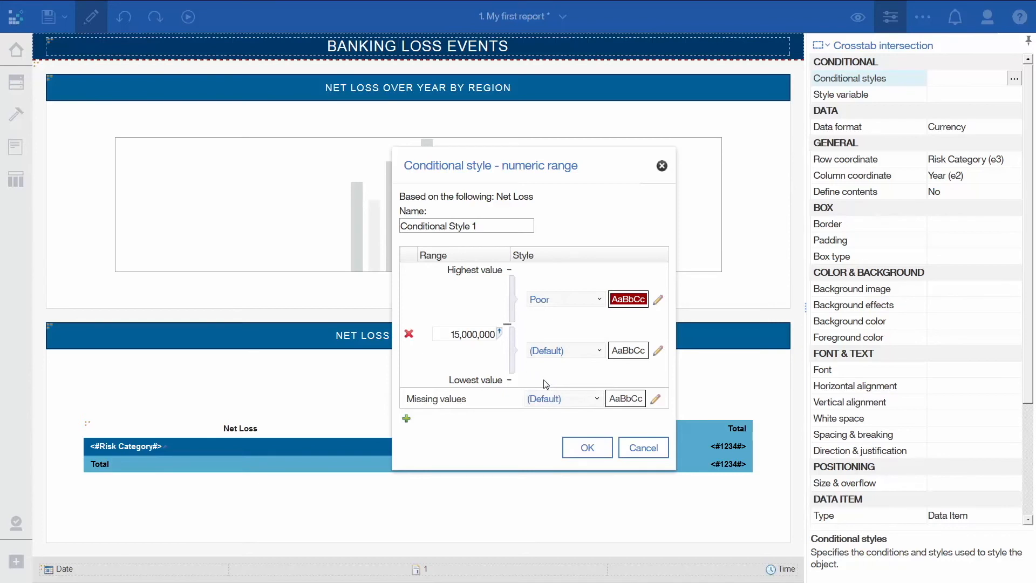
{"action": "mouse_move", "coordinate": [639, 322]}
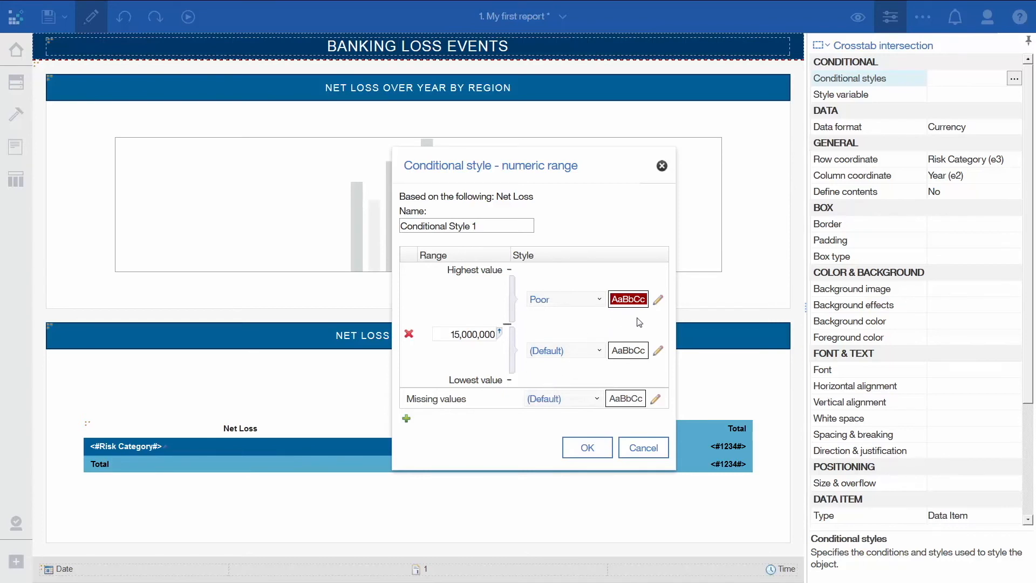
{"action": "left_click", "coordinate": [586, 447]}
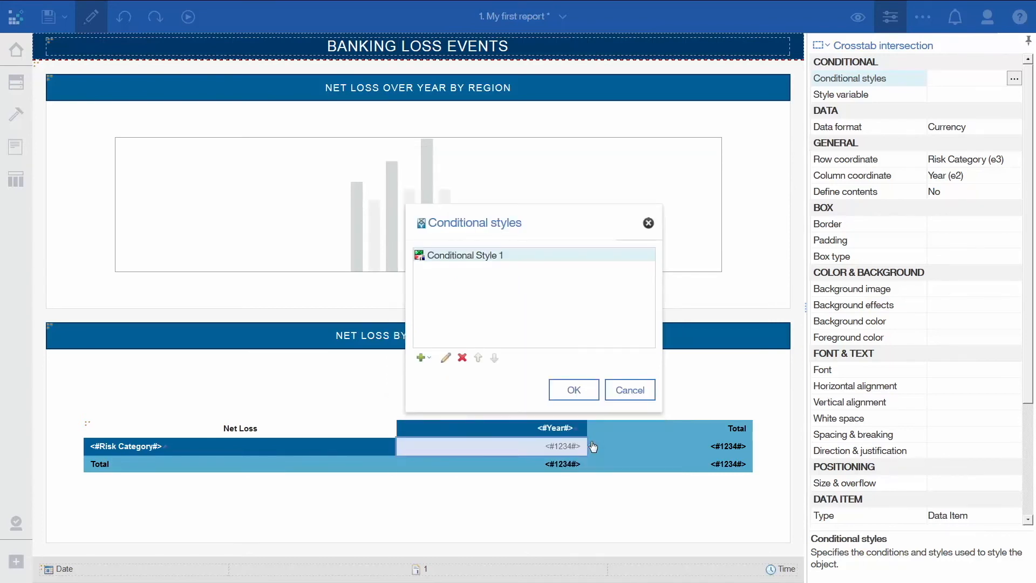
{"action": "left_click", "coordinate": [572, 390]}
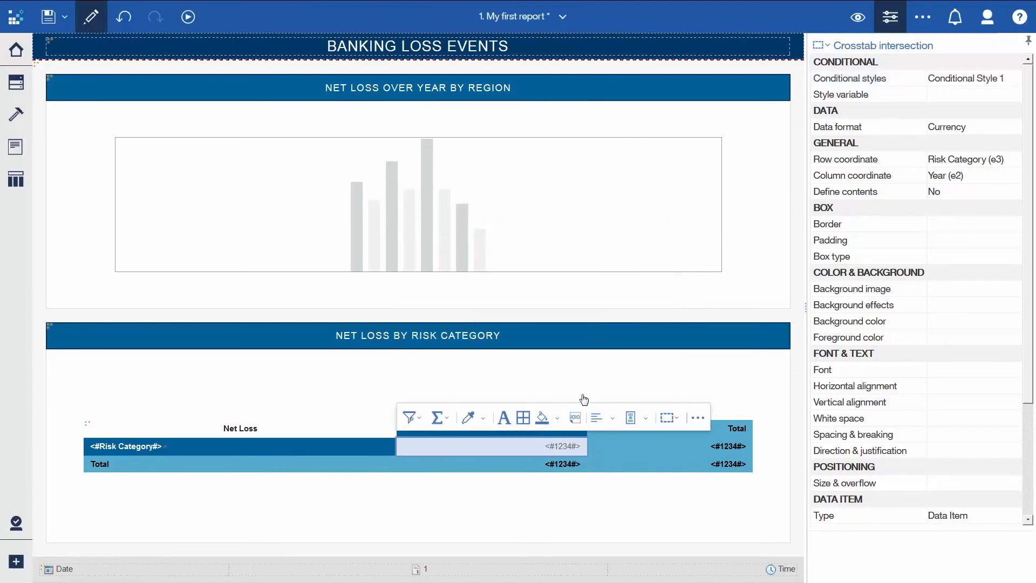
{"action": "mouse_move", "coordinate": [188, 17]}
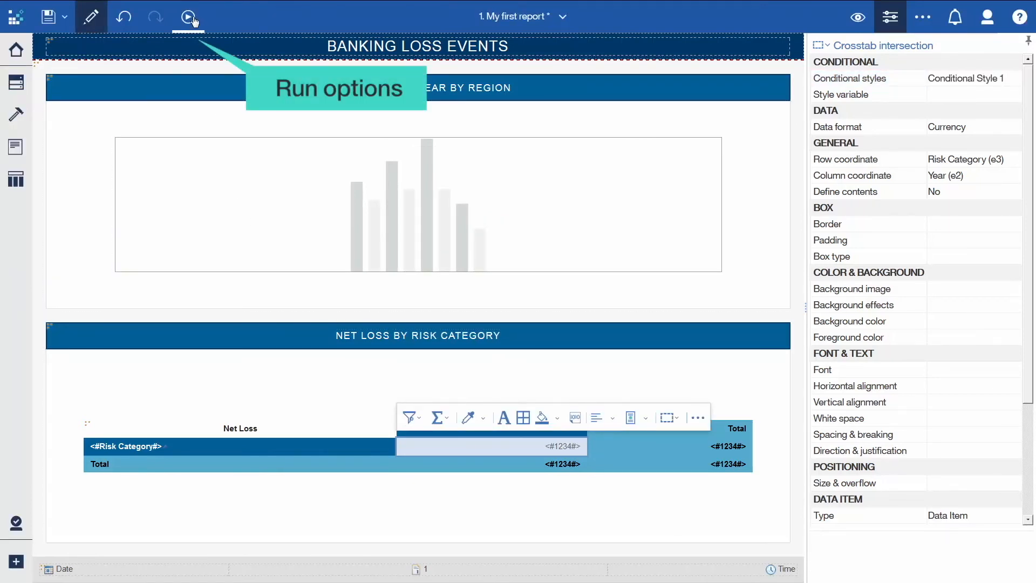
Step: Run the report as HTML
{"action": "left_click", "coordinate": [188, 15]}
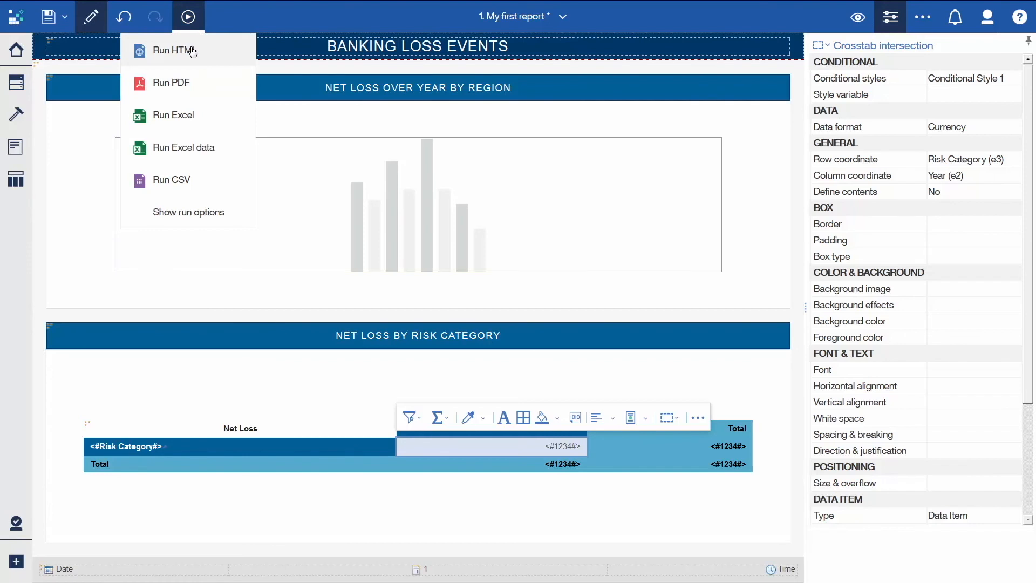
{"action": "left_click", "coordinate": [173, 50]}
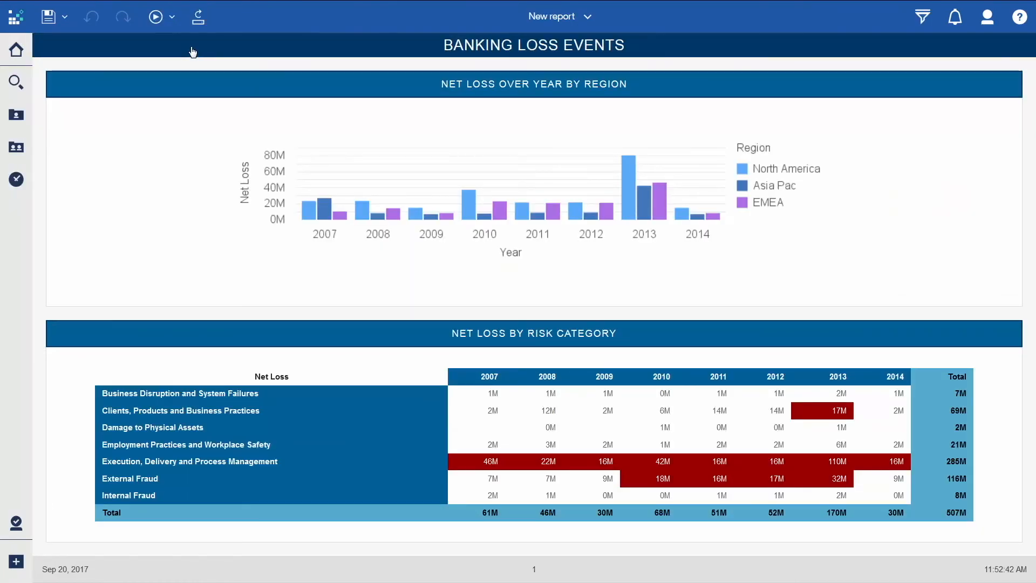
{"action": "left_click", "coordinate": [64, 17]}
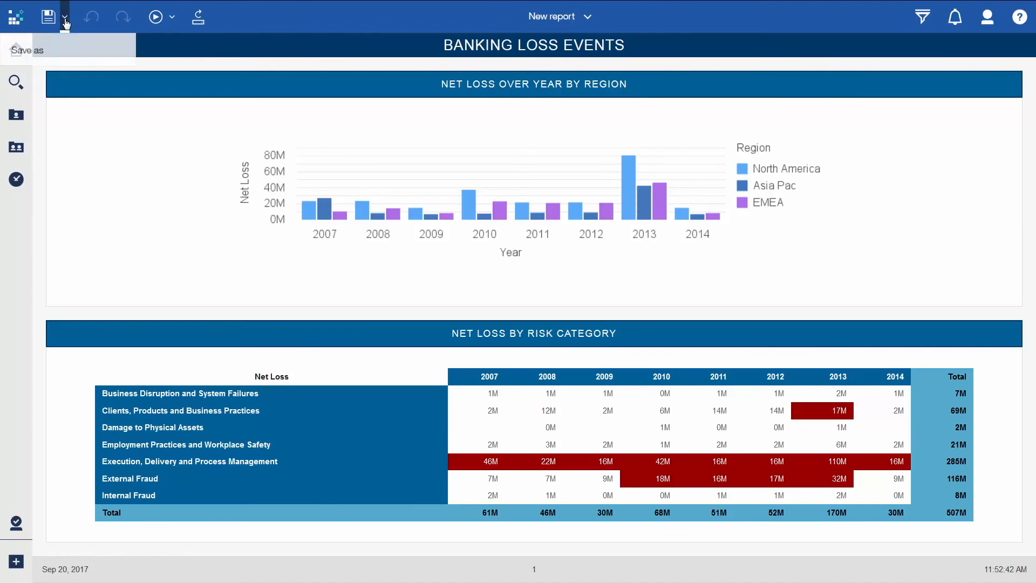
{"action": "mouse_move", "coordinate": [38, 54]}
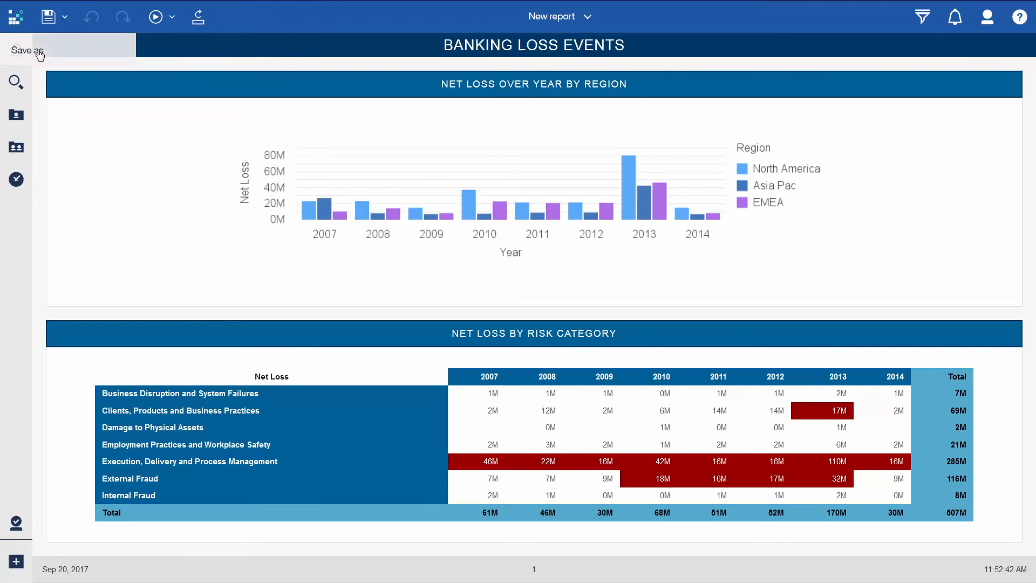